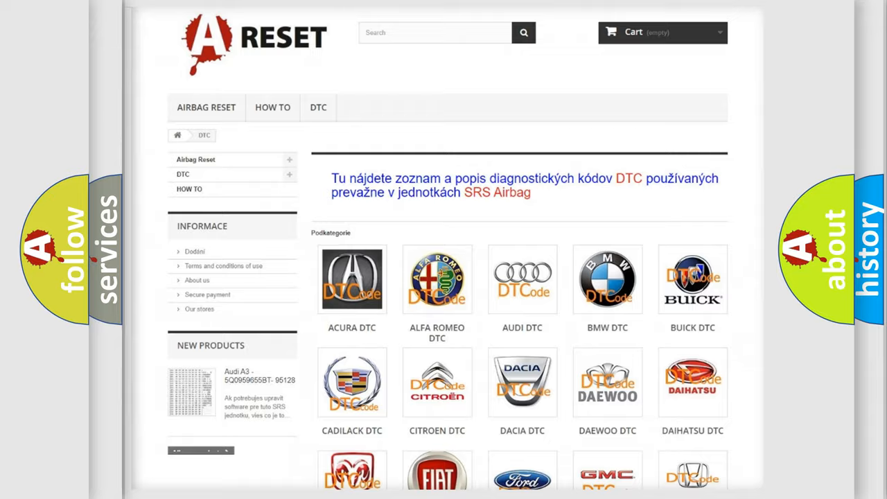
- Show the Saturn diagnostic trouble code list from the DTC brand grid and browse it
scroll("down", 3)
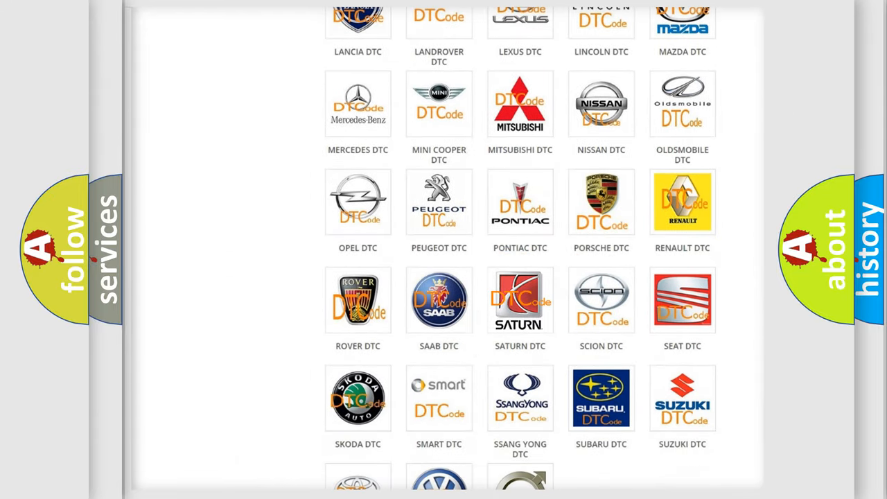
left_click(520, 300)
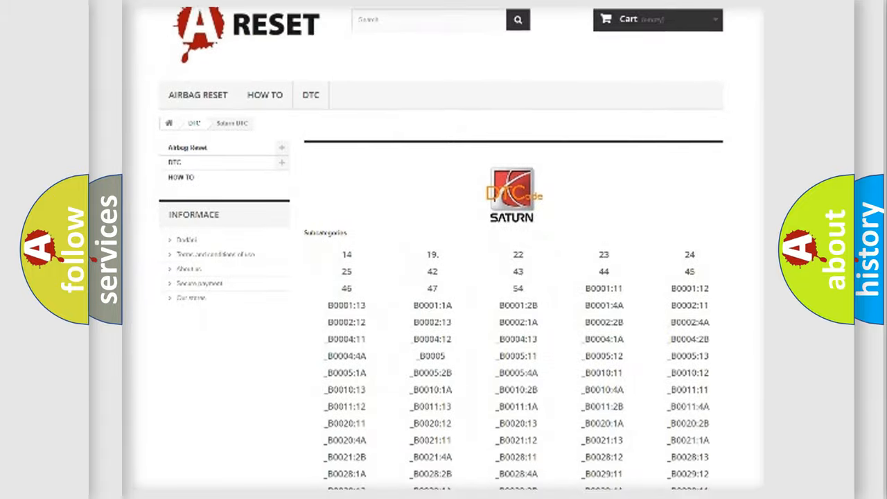
scroll("down", 3)
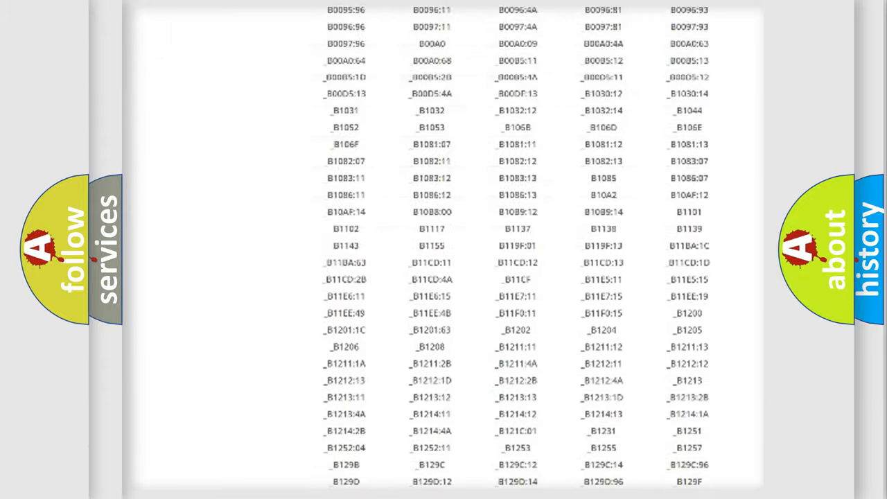
scroll("up", 3)
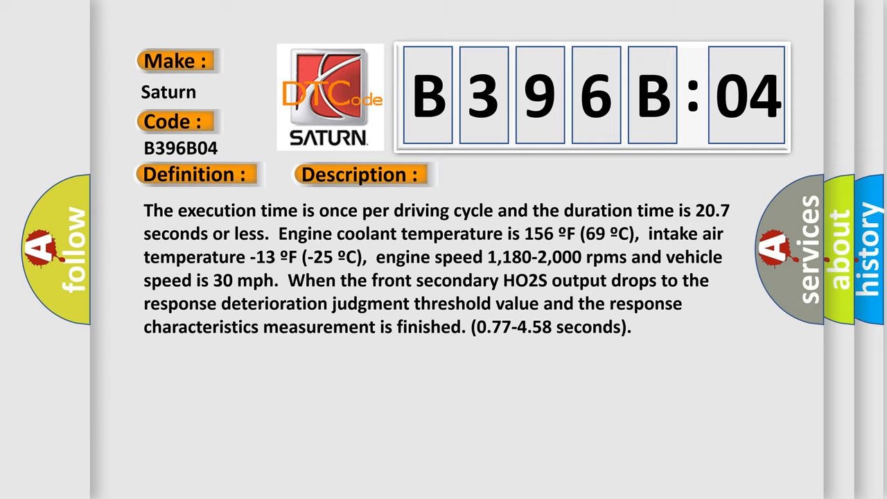
- Continue the slideshow to reveal the B396B04 causes: poor HO2S terminals, faulty PCM, internal failure
left_click(510, 174)
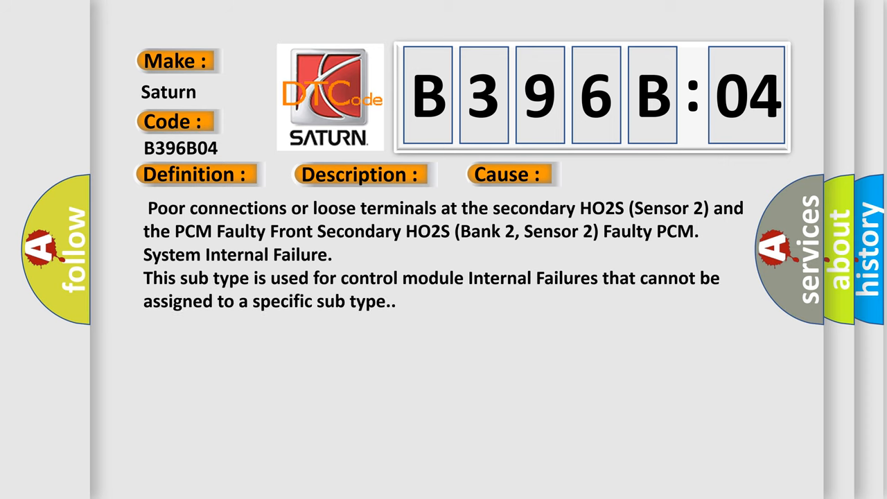